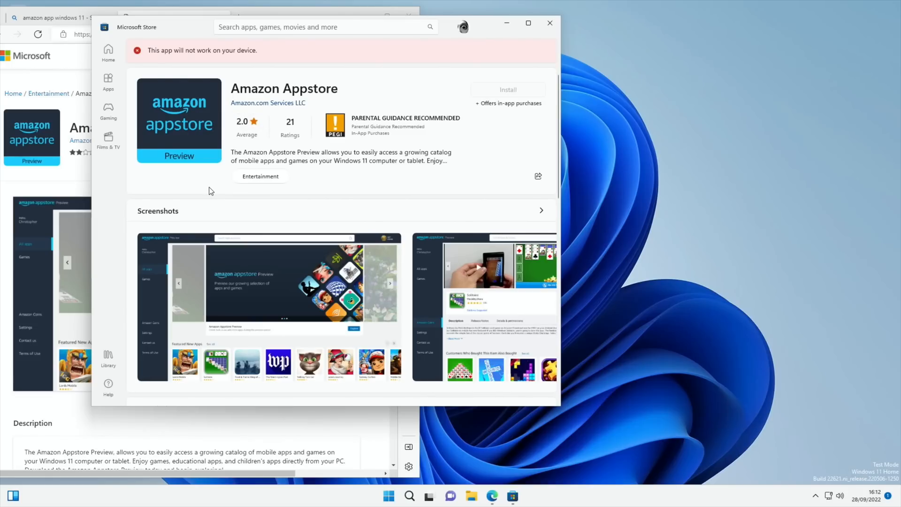
mouse_move(155, 65)
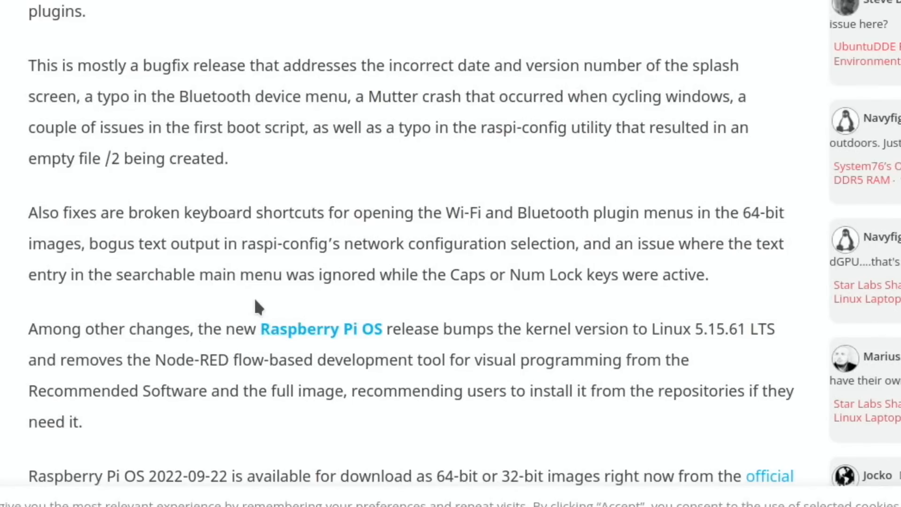
Scroll through the list of changes in the 2022-09-22 bugfix release notes.
scroll("down", 3)
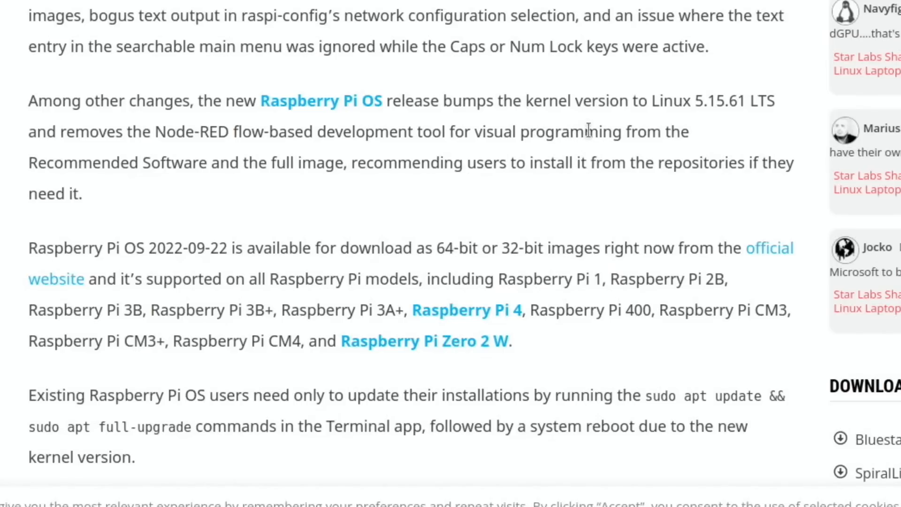
scroll("down", 3)
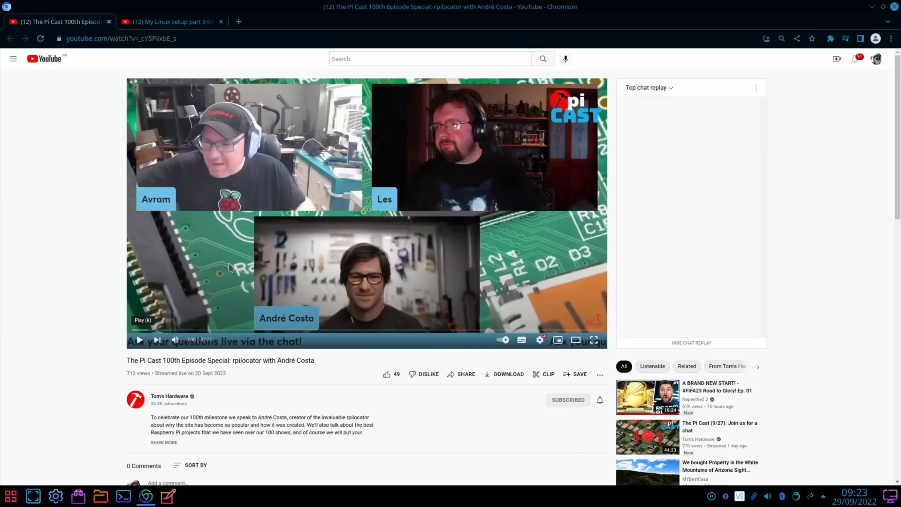
mouse_move(30, 324)
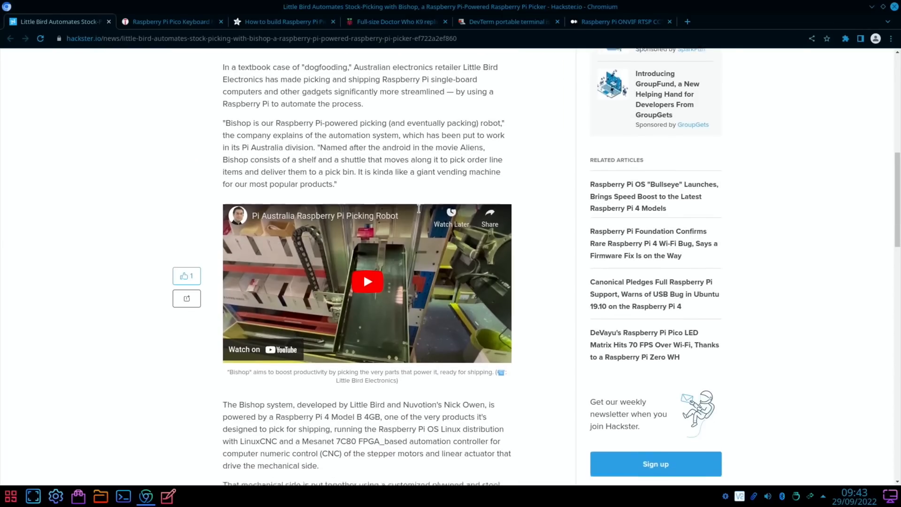
Start the embedded Bishop picking-robot YouTube video and continue down the article.
scroll("down", 3)
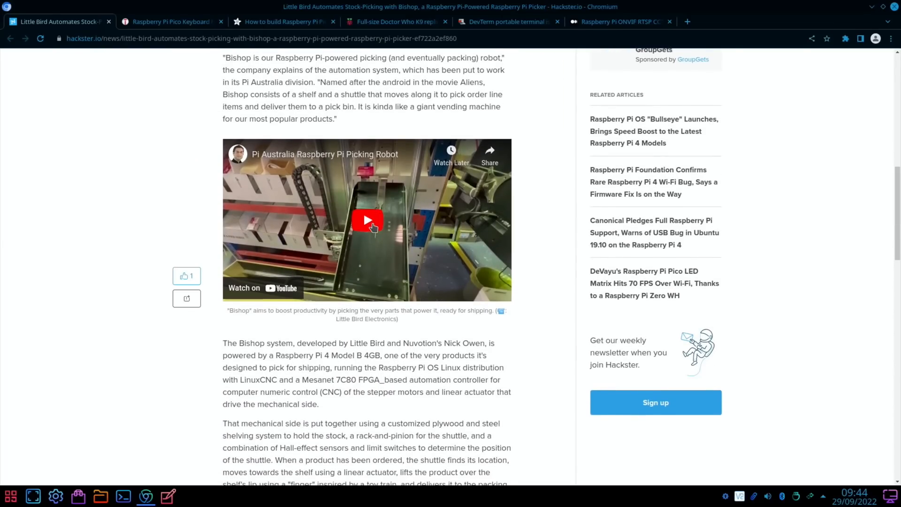
left_click(367, 219)
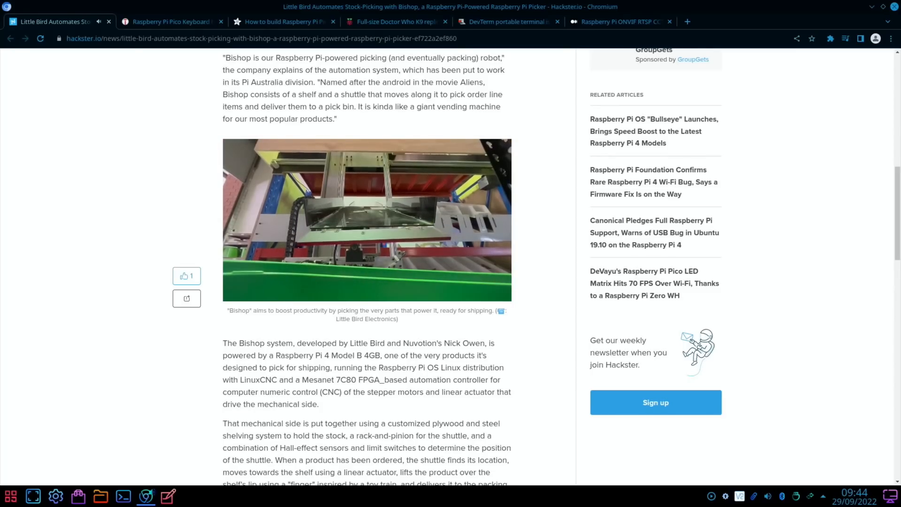
scroll("down", 3)
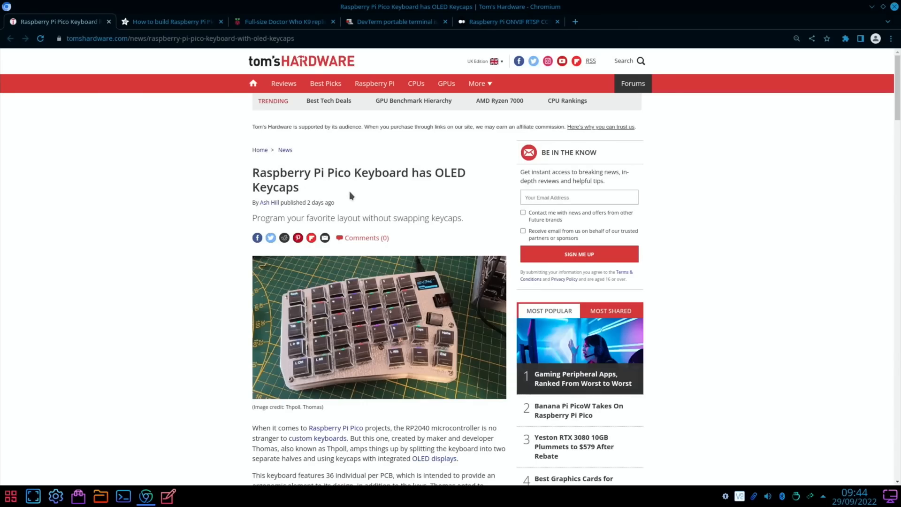
Scroll through the Pico OLED-keycap keyboard article down to its image gallery.
scroll("down", 3)
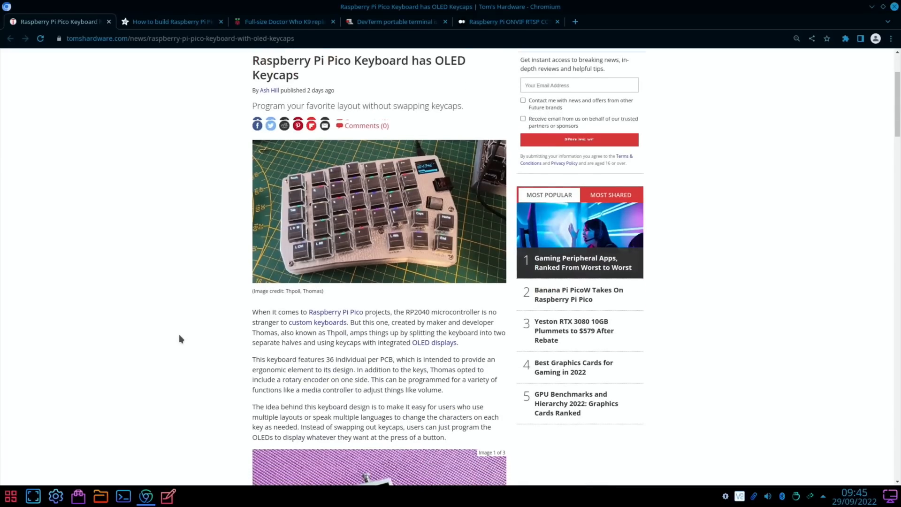
scroll("down", 3)
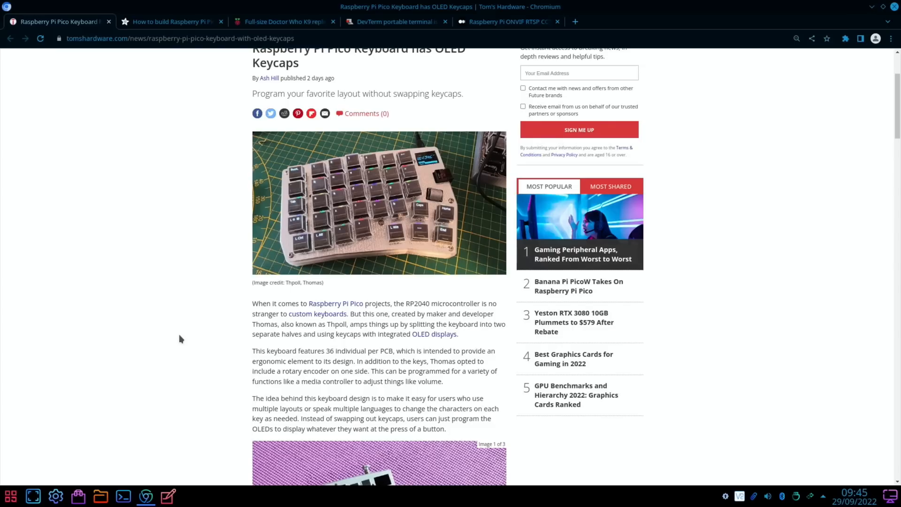
scroll("down", 3)
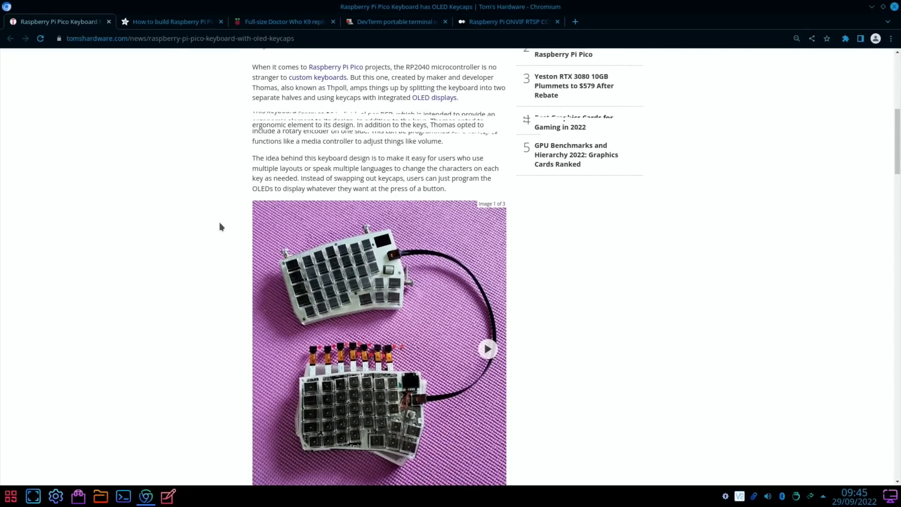
scroll("down", 3)
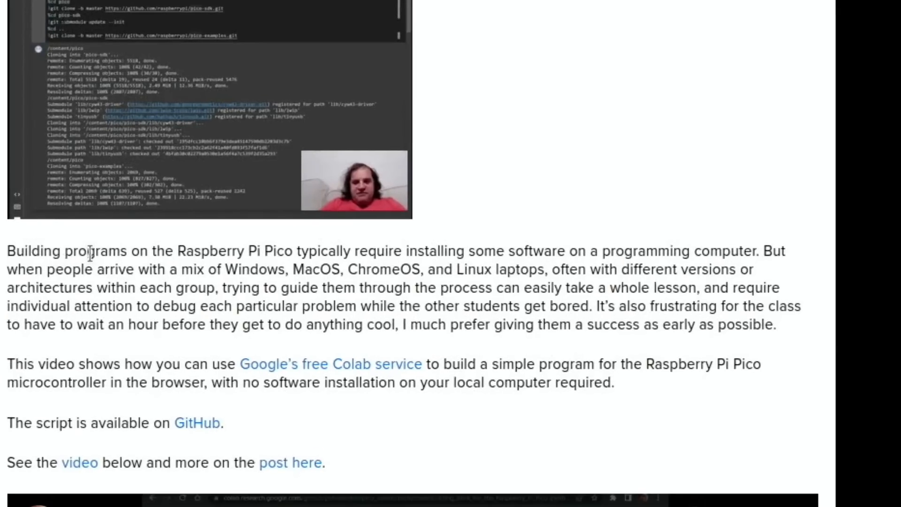
mouse_move(442, 269)
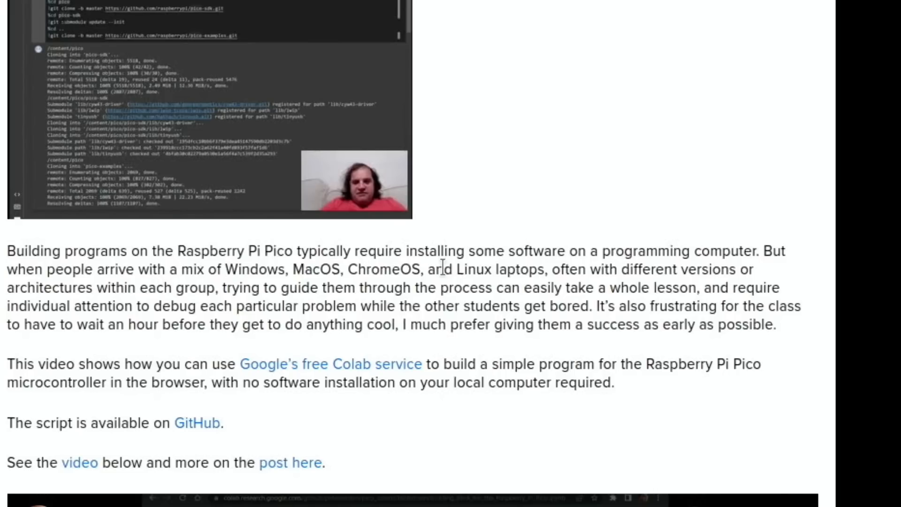
mouse_move(445, 306)
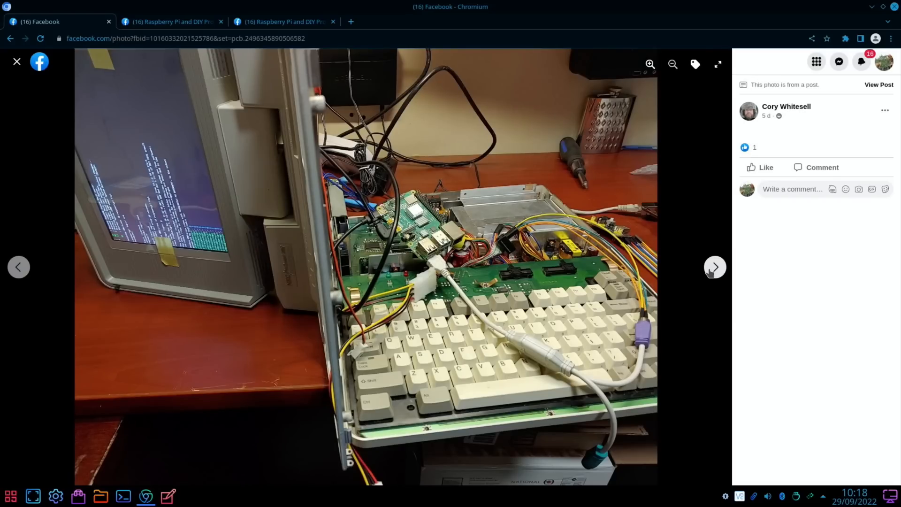
Advance two photos, past the rear ports to the closed vintage computer case.
left_click(715, 267)
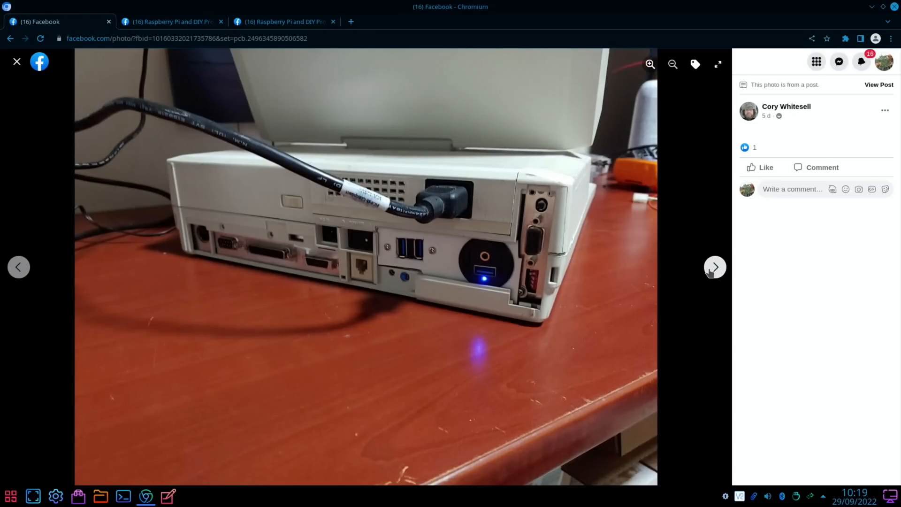
left_click(714, 266)
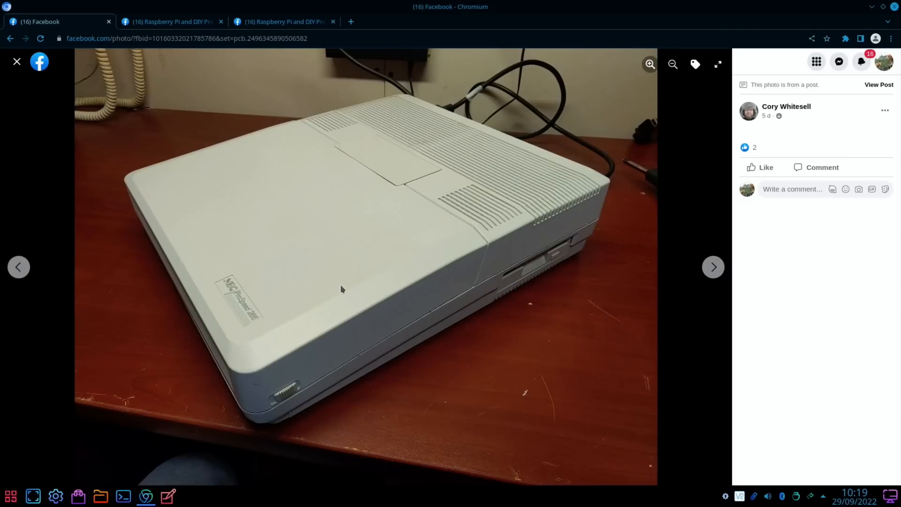